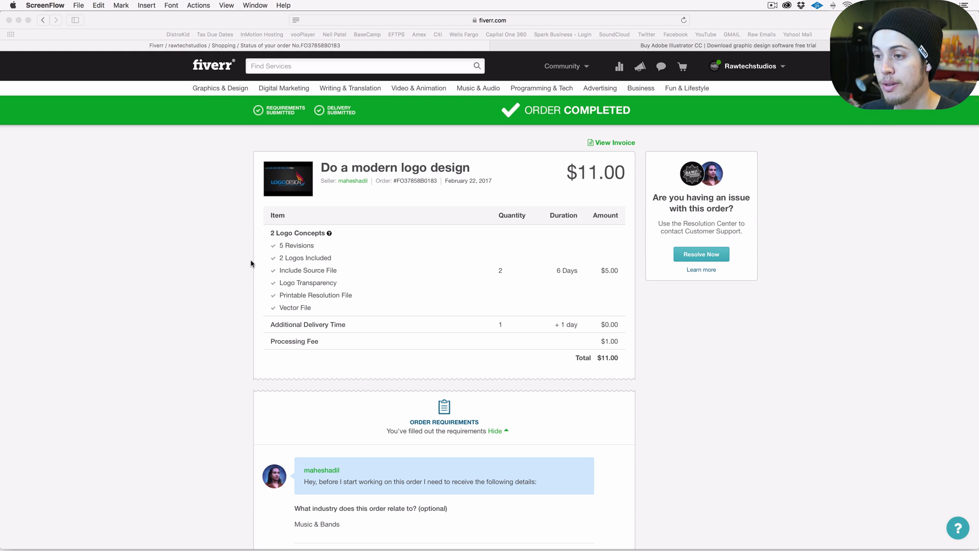
{"action": "mouse_move", "coordinate": [354, 197]}
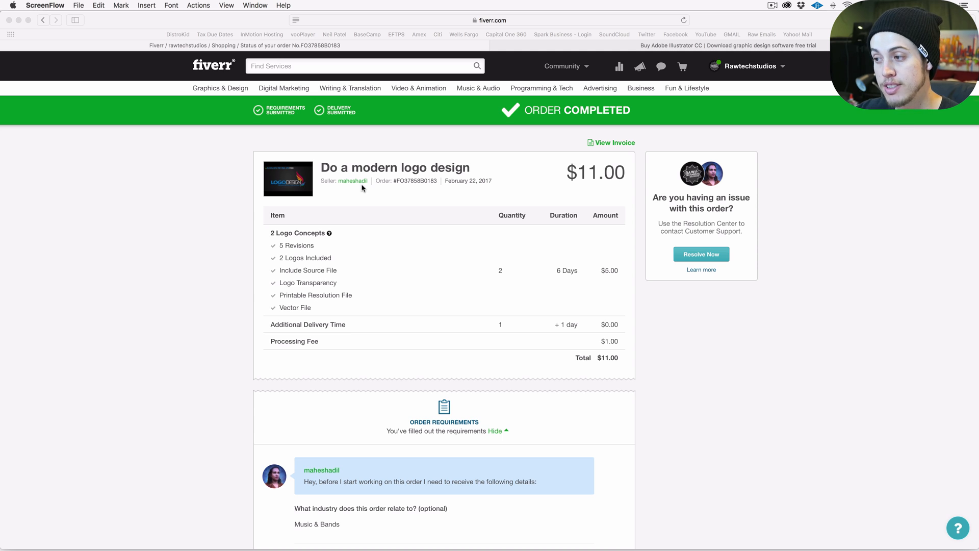
{"action": "mouse_move", "coordinate": [272, 243]}
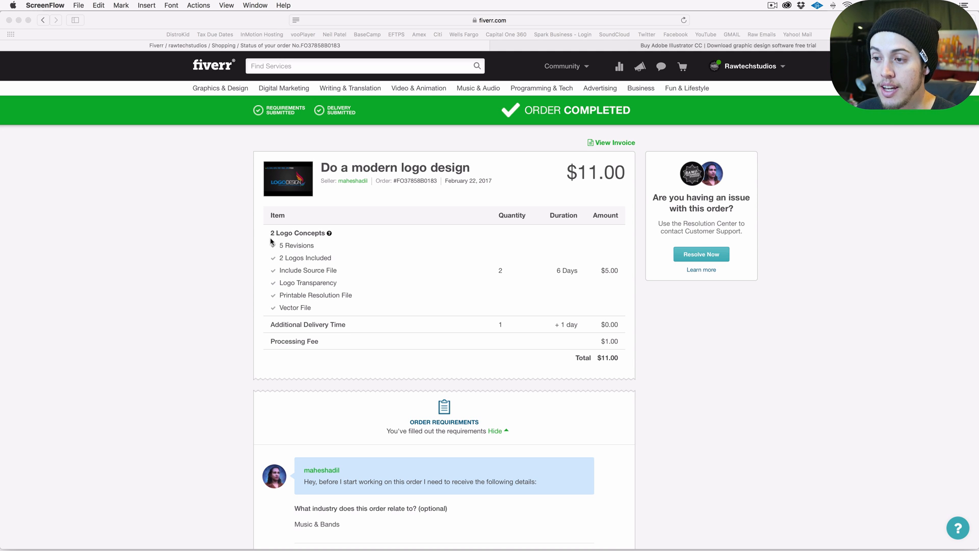
{"action": "mouse_move", "coordinate": [361, 246]}
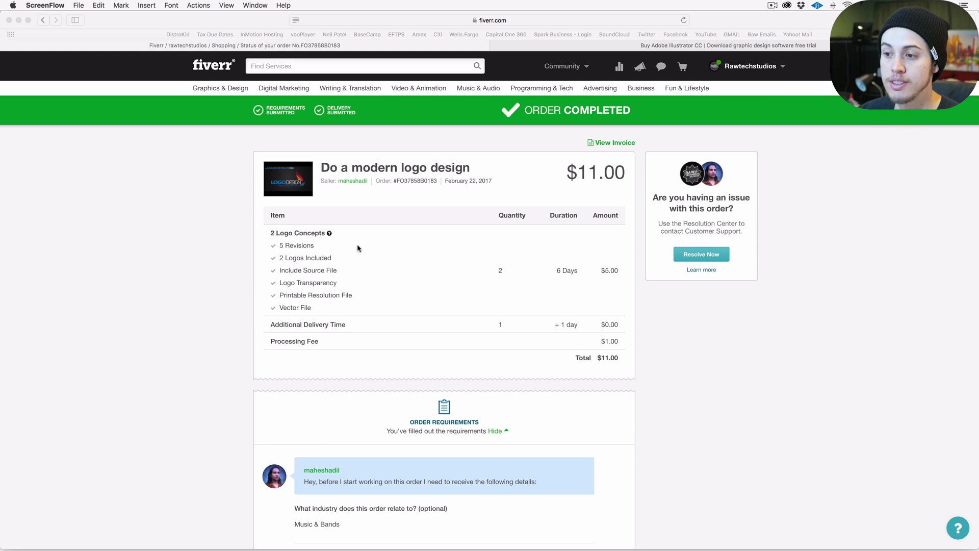
{"action": "mouse_move", "coordinate": [302, 252]}
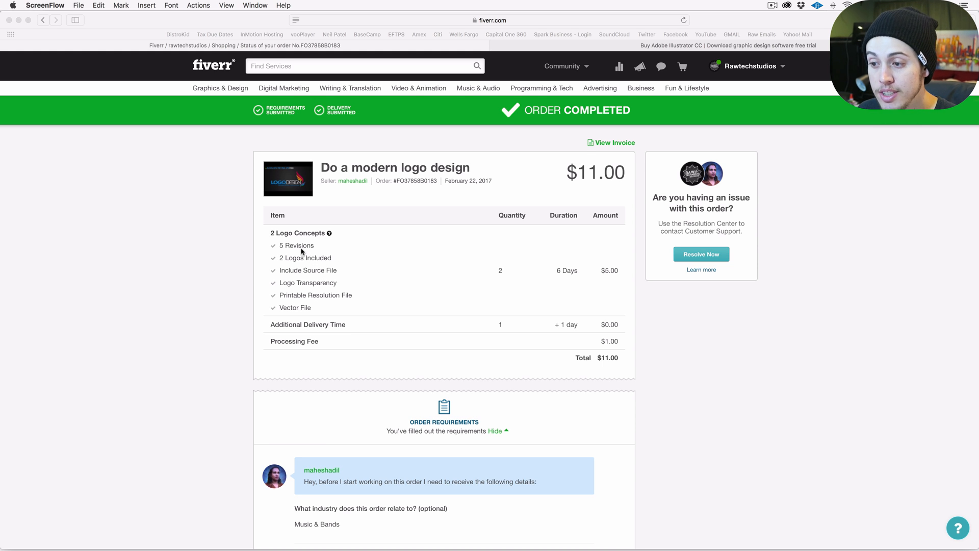
{"action": "mouse_move", "coordinate": [293, 288]}
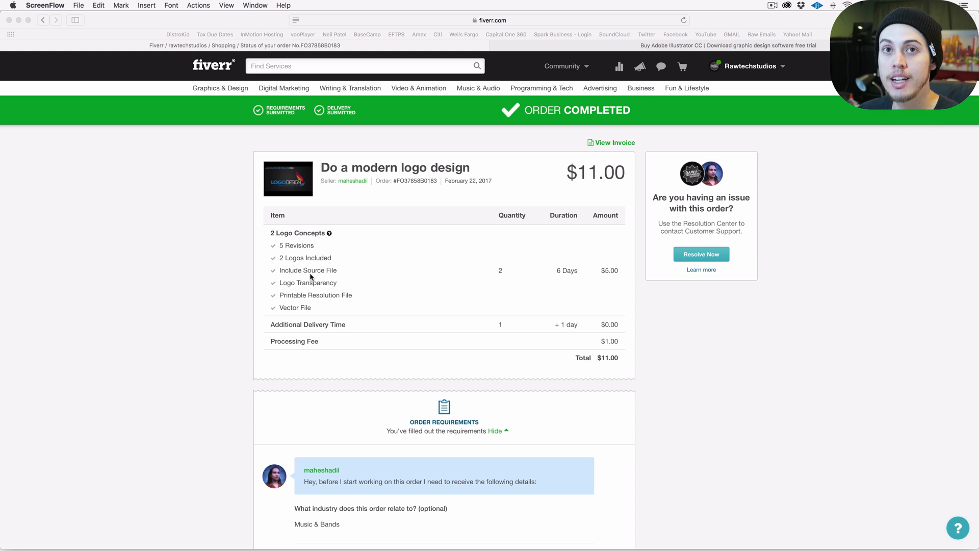
Step: Scroll the order thread past the revision messages to the final delivery and five-star review
{"action": "scroll", "scroll_direction": "down", "scroll_amount": 3}
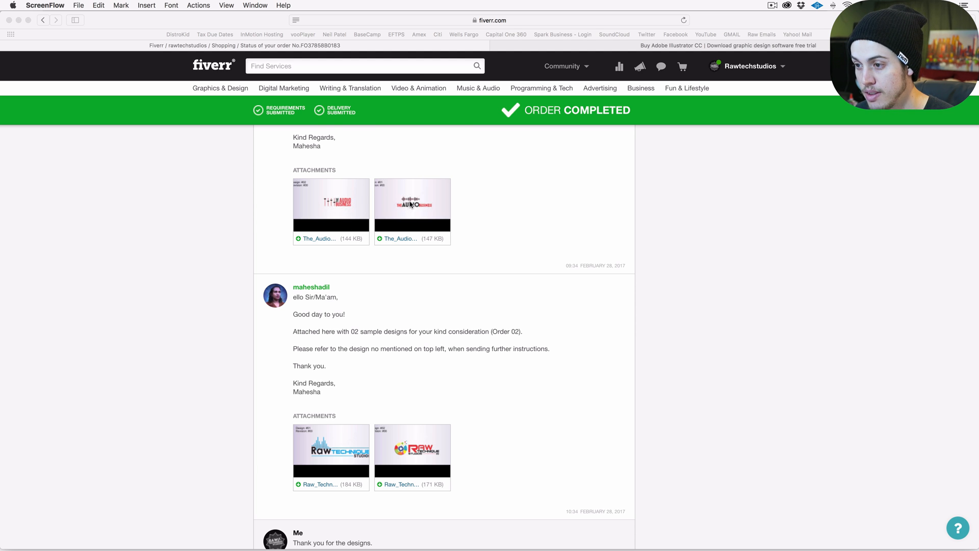
{"action": "scroll", "scroll_direction": "down", "scroll_amount": 3}
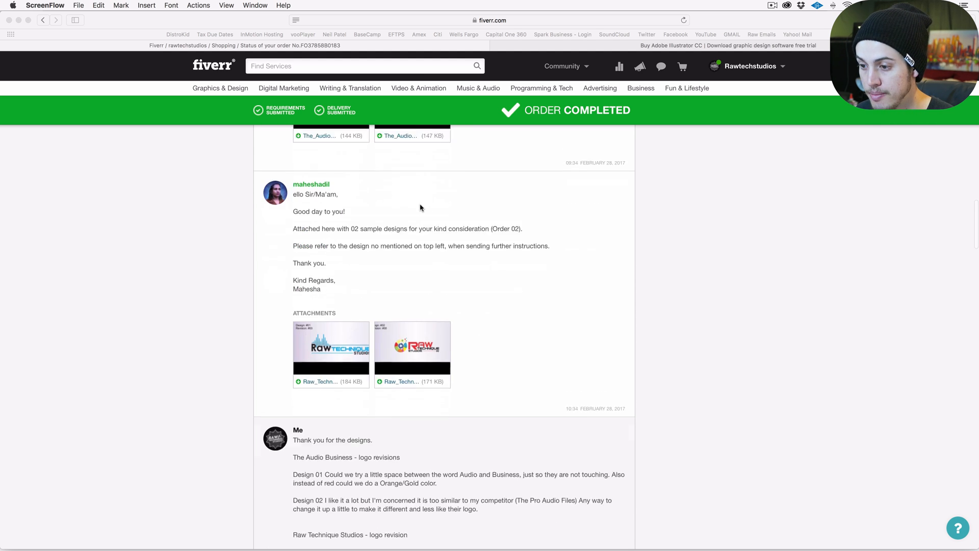
{"action": "scroll", "scroll_direction": "down", "scroll_amount": 3}
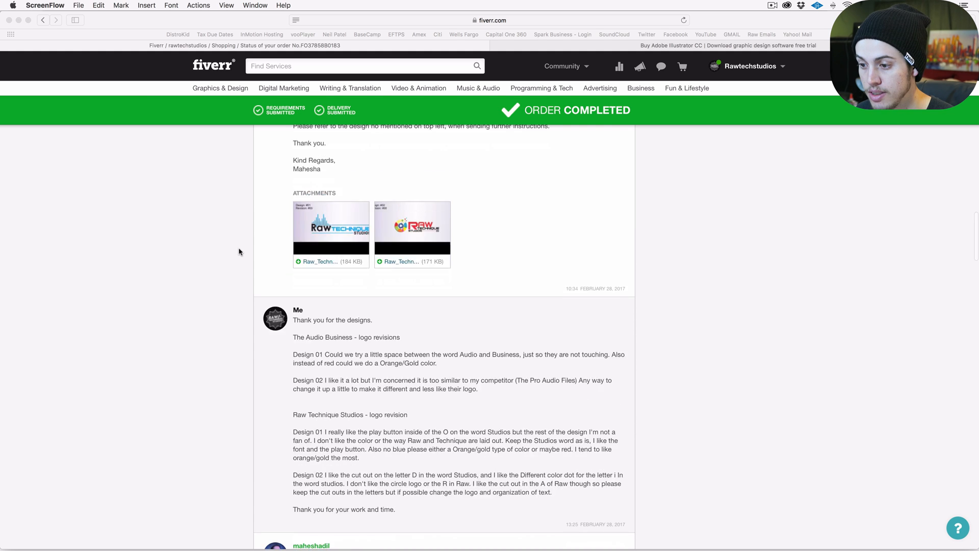
{"action": "scroll", "scroll_direction": "down", "scroll_amount": 3}
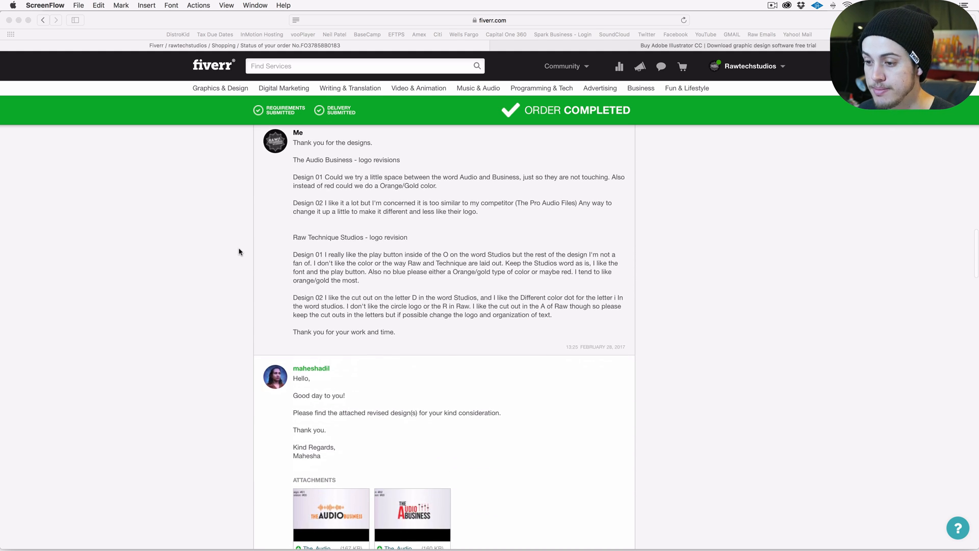
{"action": "scroll", "scroll_direction": "down", "scroll_amount": 3}
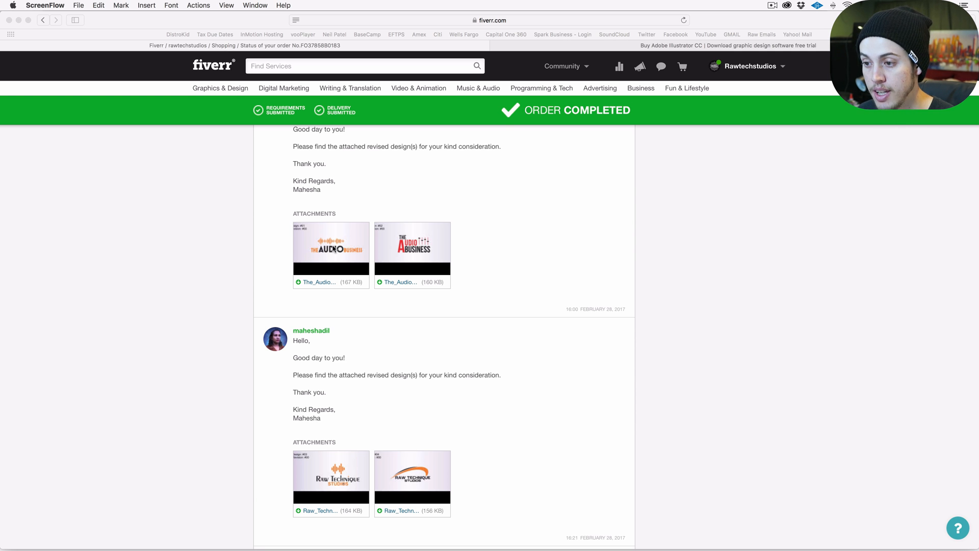
{"action": "scroll", "scroll_direction": "down", "scroll_amount": 3}
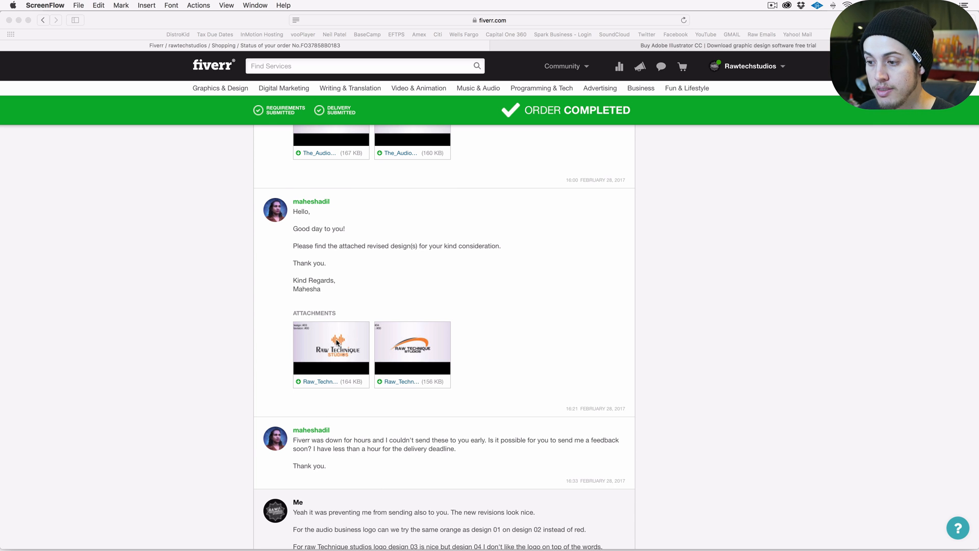
{"action": "scroll", "scroll_direction": "down", "scroll_amount": 3}
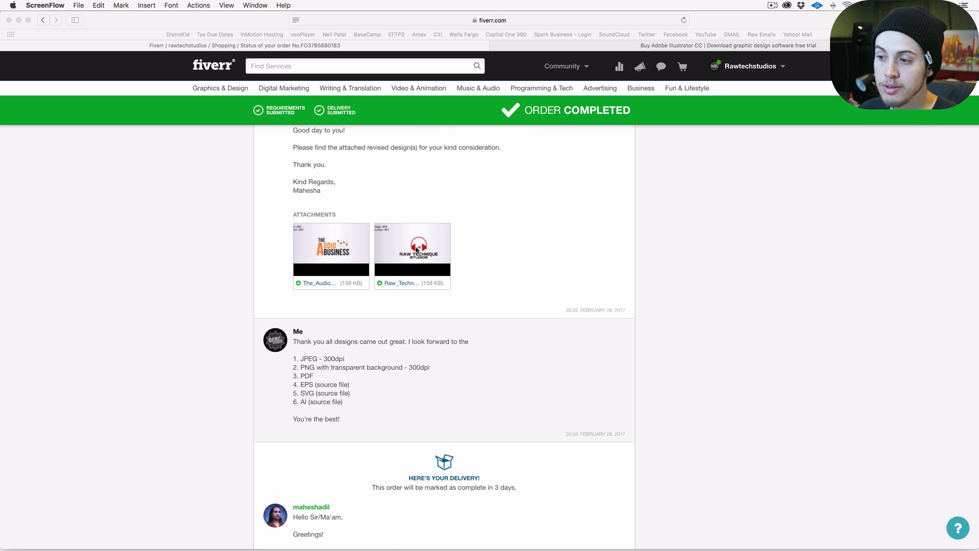
{"action": "scroll", "scroll_direction": "down", "scroll_amount": 3}
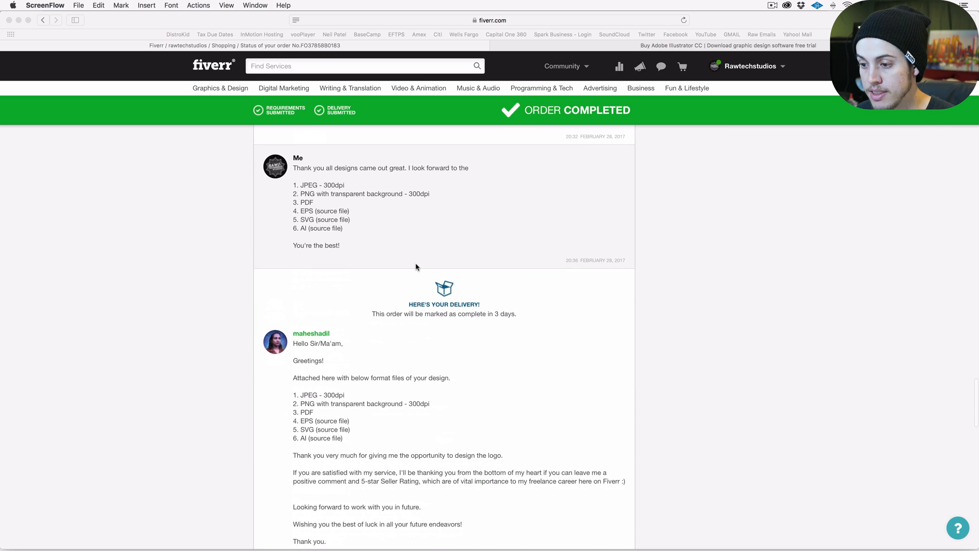
{"action": "scroll", "scroll_direction": "down", "scroll_amount": 3}
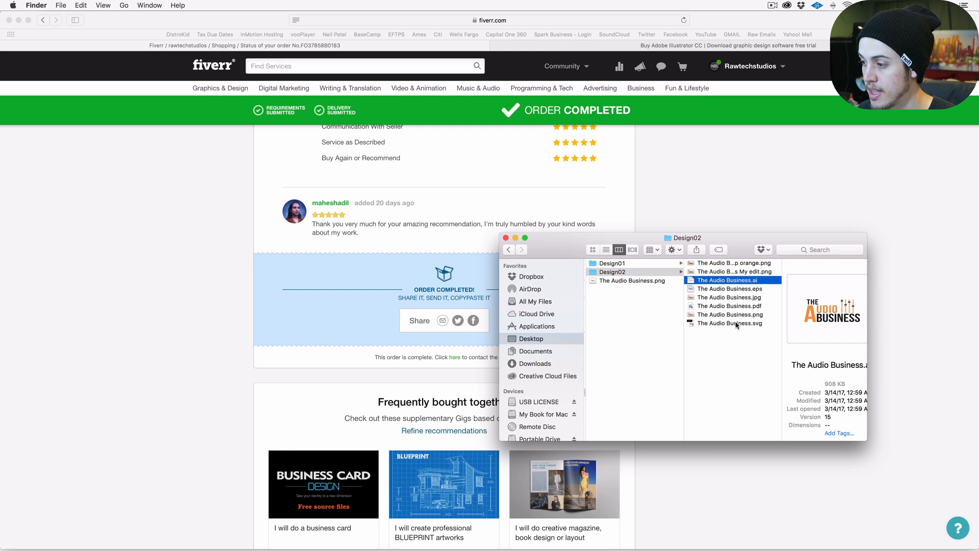
Step: Quick Look The Audio Business.eps logo in the Design02 folder, then dismiss the preview
{"action": "left_click", "coordinate": [729, 315]}
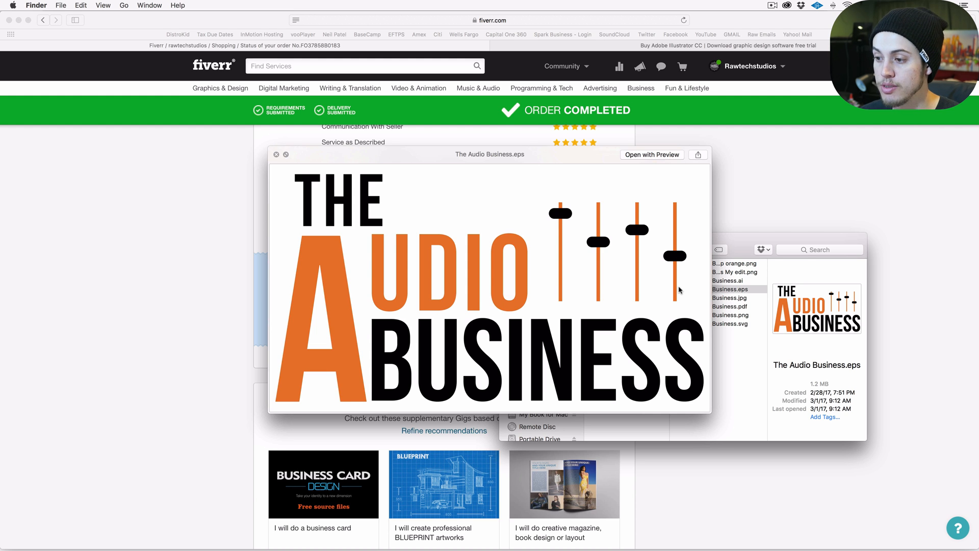
{"action": "mouse_move", "coordinate": [606, 363]}
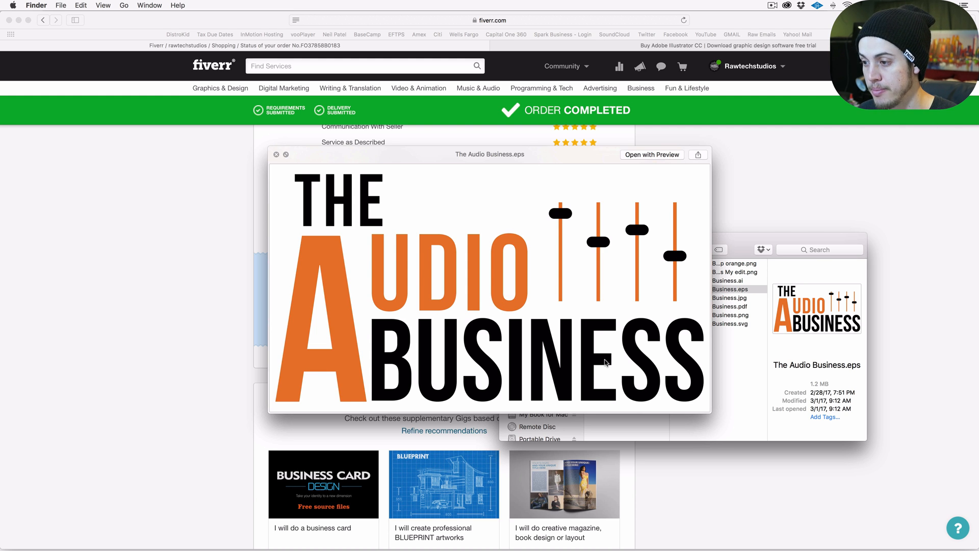
{"action": "left_click", "coordinate": [276, 154]}
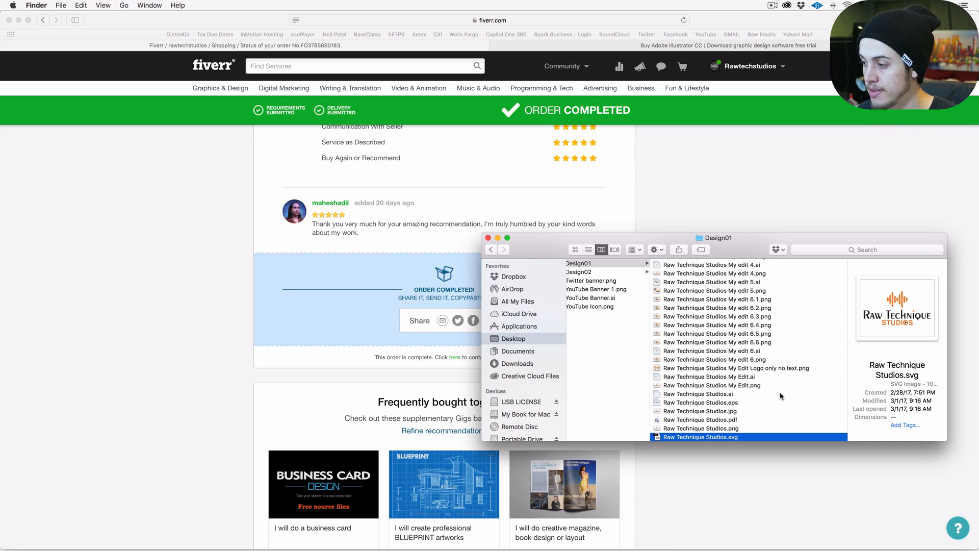
{"action": "mouse_move", "coordinate": [776, 397]}
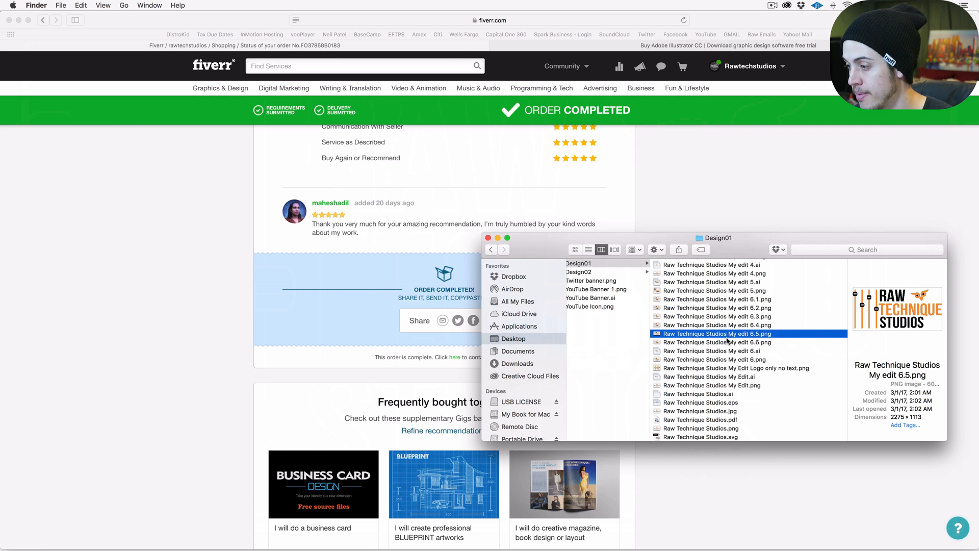
Step: Preview one of the Raw Technique Studios PNG logo exports in the Design01 folder
{"action": "left_click", "coordinate": [716, 324]}
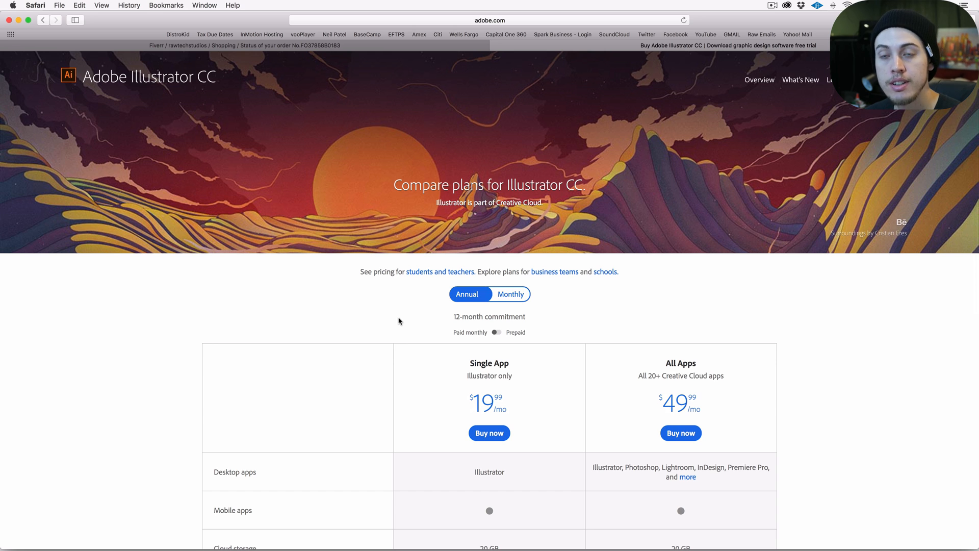
{"action": "mouse_move", "coordinate": [376, 236]}
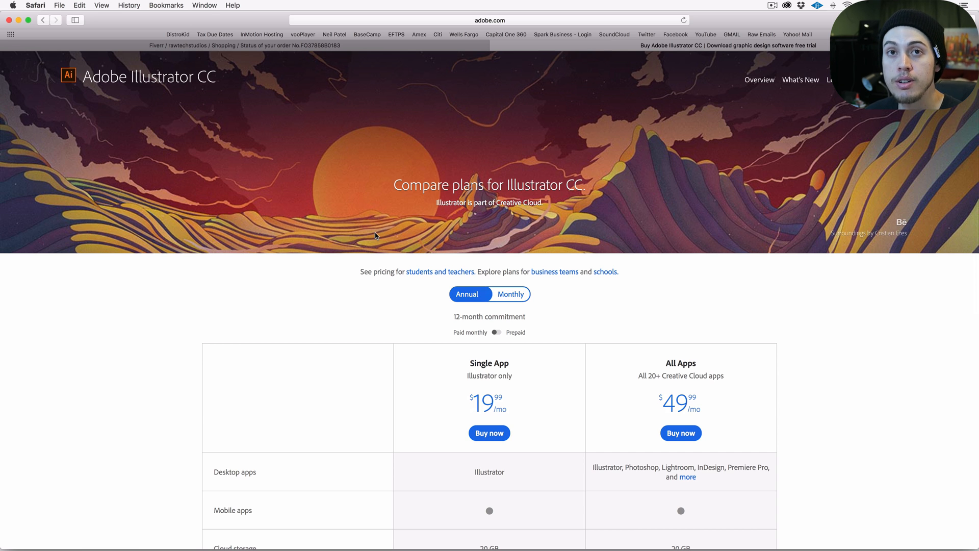
{"action": "mouse_move", "coordinate": [391, 330]}
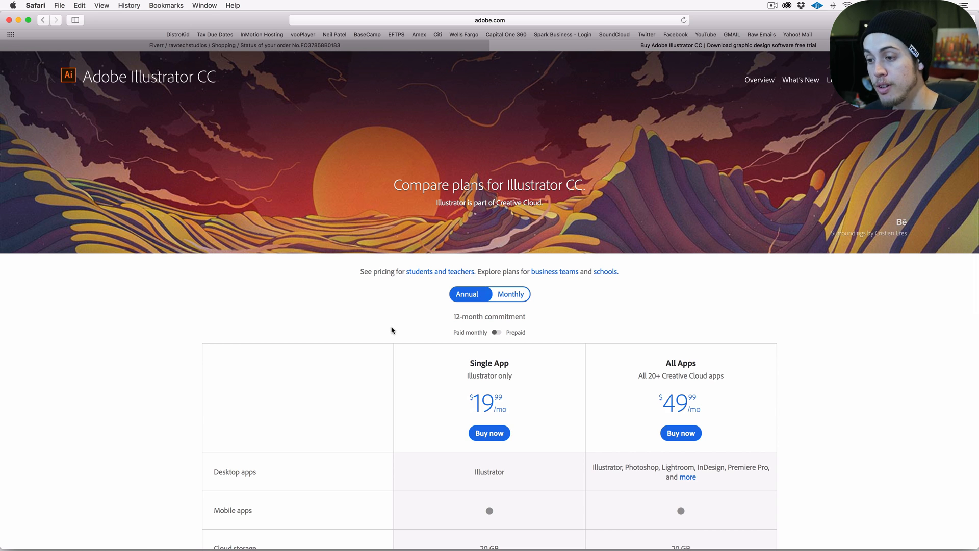
{"action": "mouse_move", "coordinate": [445, 313]}
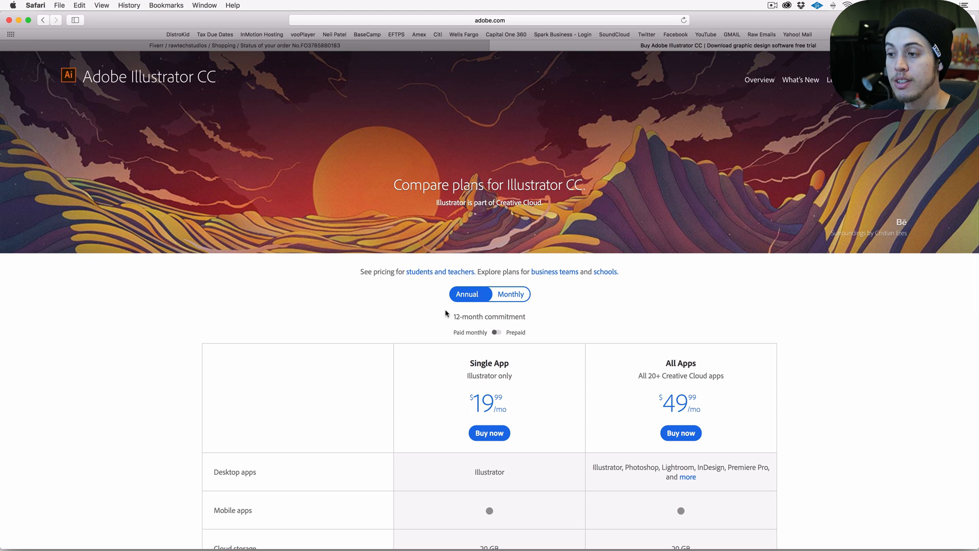
{"action": "mouse_move", "coordinate": [491, 305]}
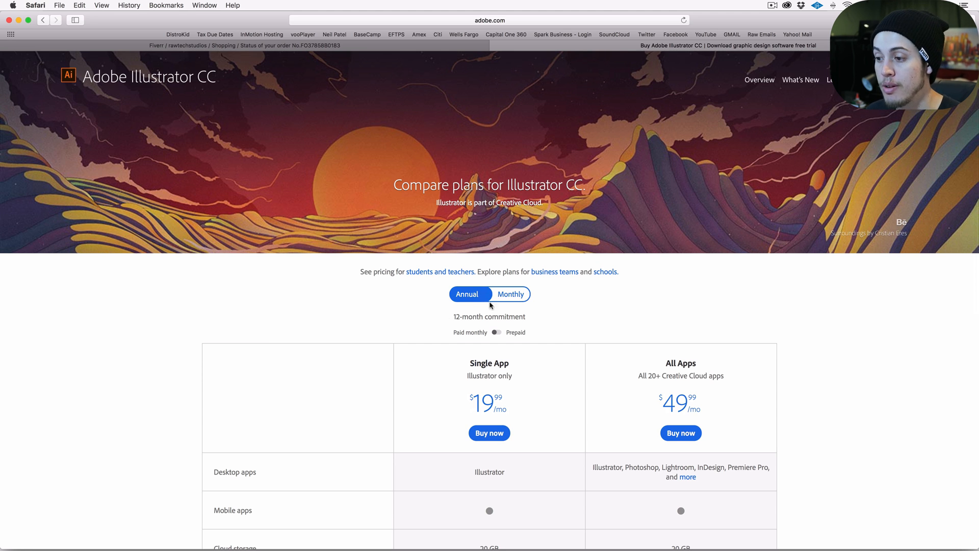
Step: View the Illustrator CC Compare plans page with the Annual pricing toggle
{"action": "left_click", "coordinate": [510, 294]}
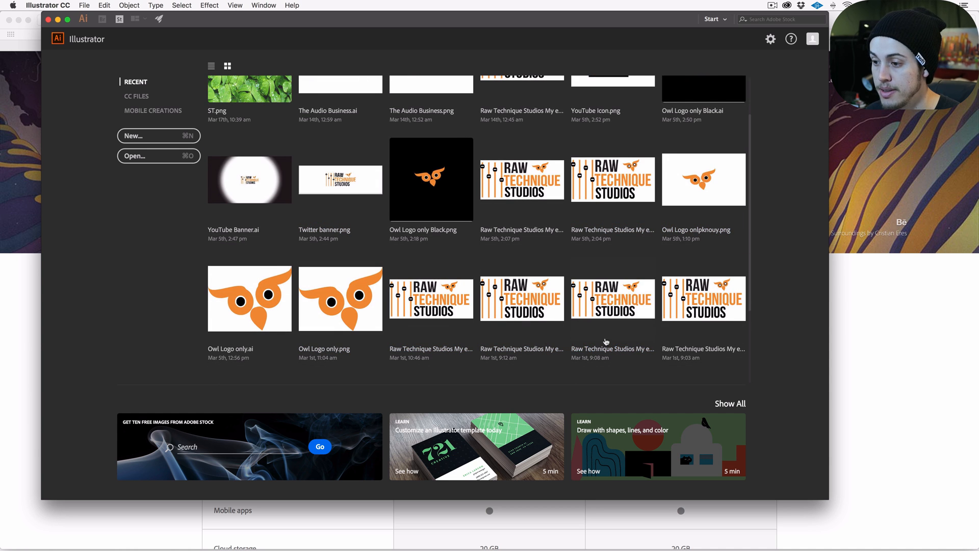
Step: Open The Audio Business.ai from Recent files and select a shape in its artwork
{"action": "scroll", "scroll_direction": "down", "scroll_amount": 3}
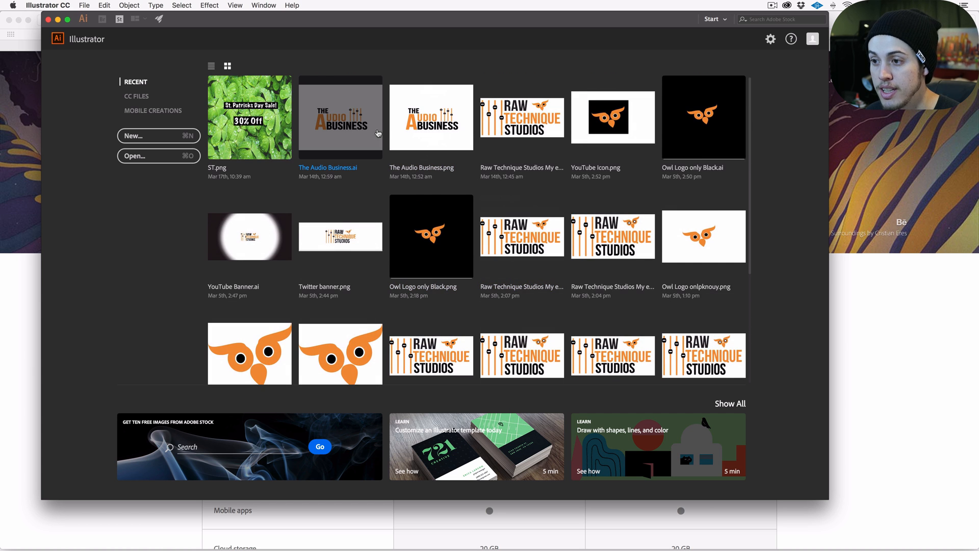
{"action": "double_click", "coordinate": [341, 116]}
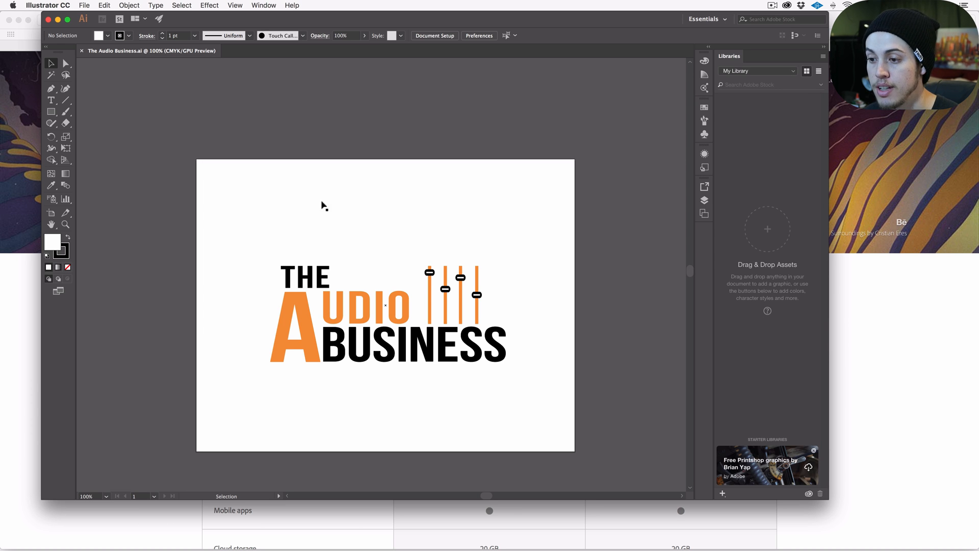
{"action": "mouse_move", "coordinate": [558, 333]}
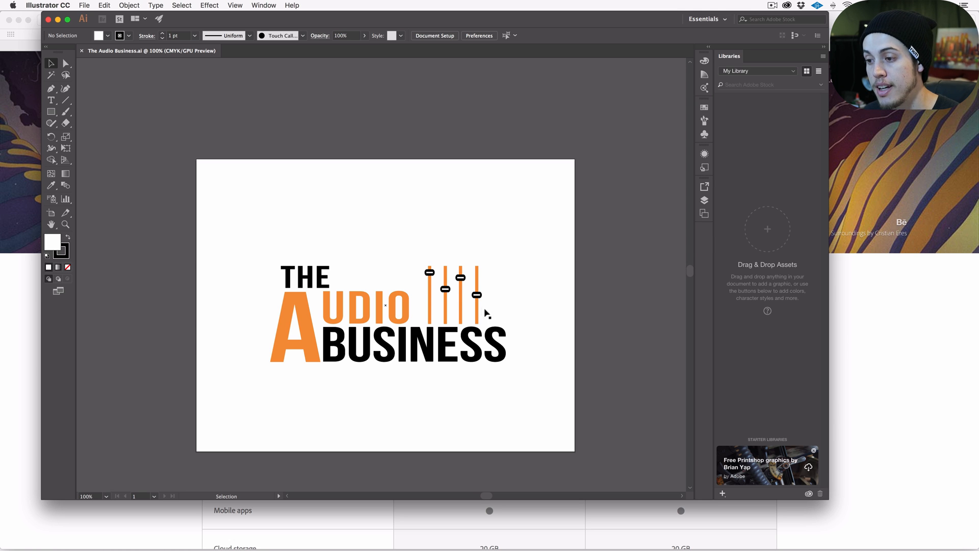
{"action": "mouse_move", "coordinate": [260, 444]}
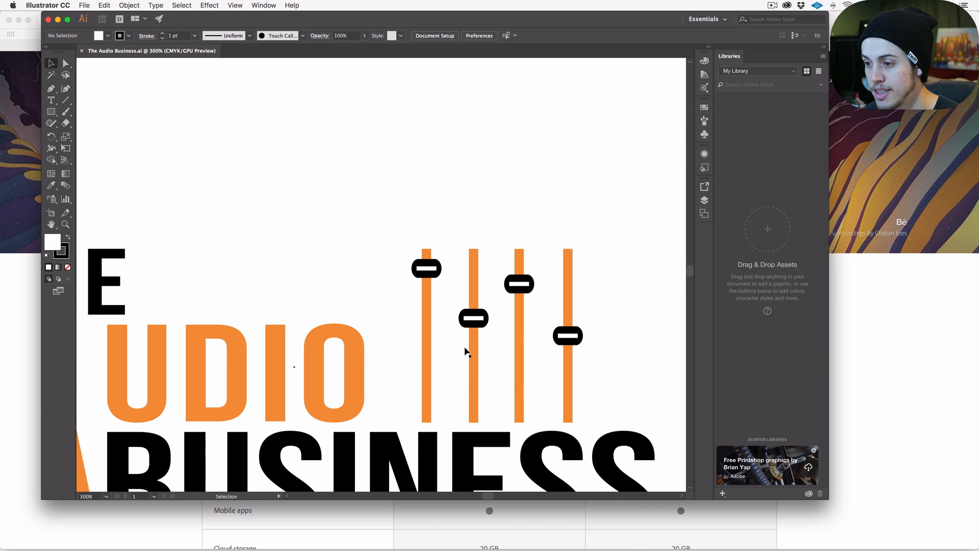
{"action": "left_click", "coordinate": [426, 268]}
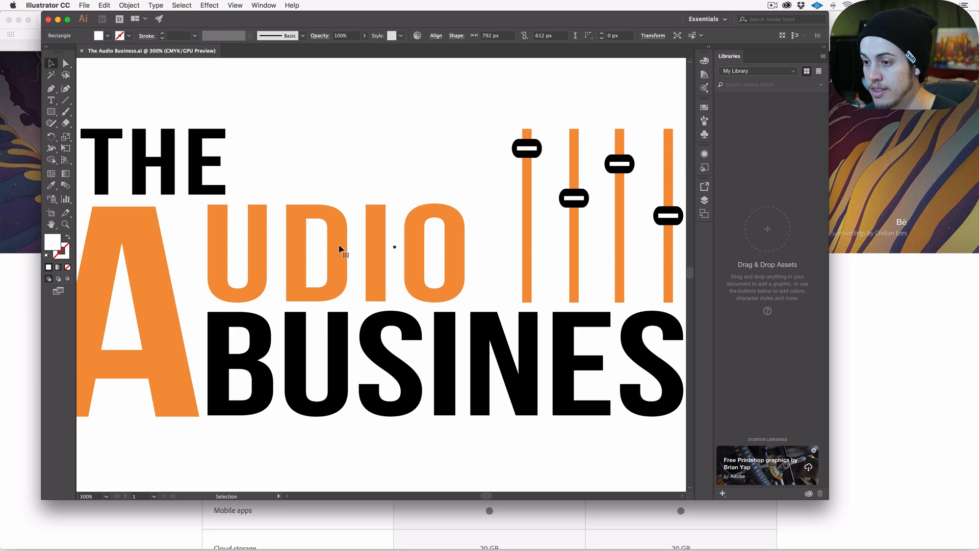
{"action": "left_click", "coordinate": [138, 312]}
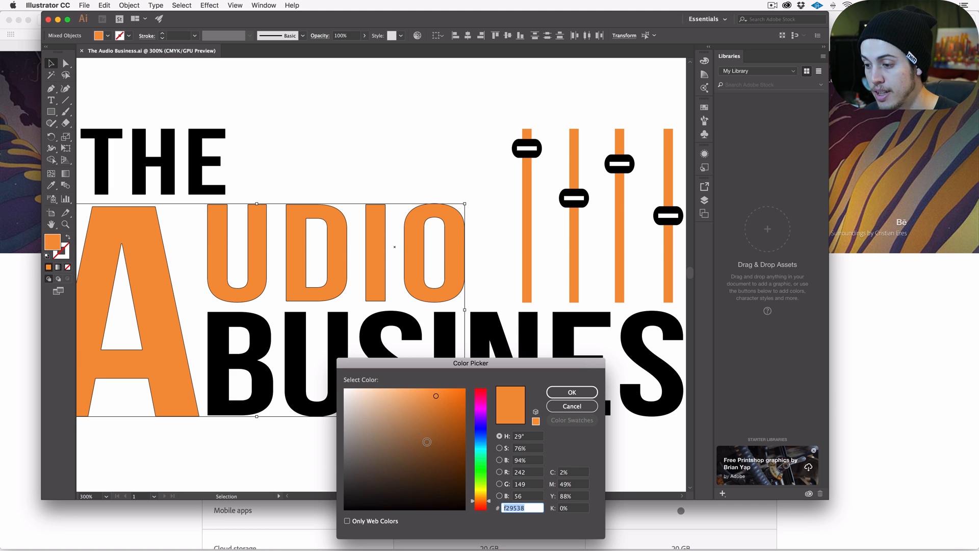
{"action": "left_click", "coordinate": [570, 392]}
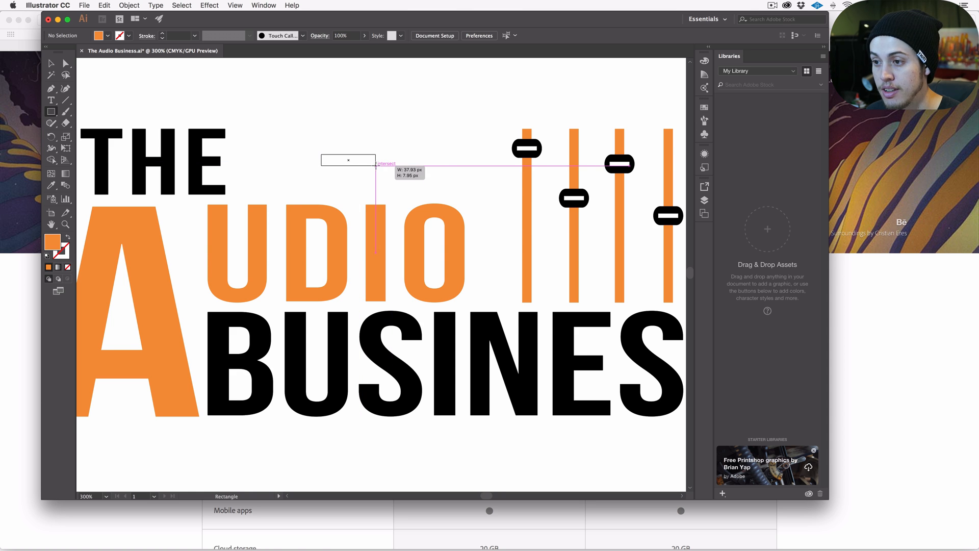
Step: Draw a small rectangle beside the word THE in the logo
{"action": "left_click_drag", "start_coordinate": [348, 161], "coordinate": [361, 161]}
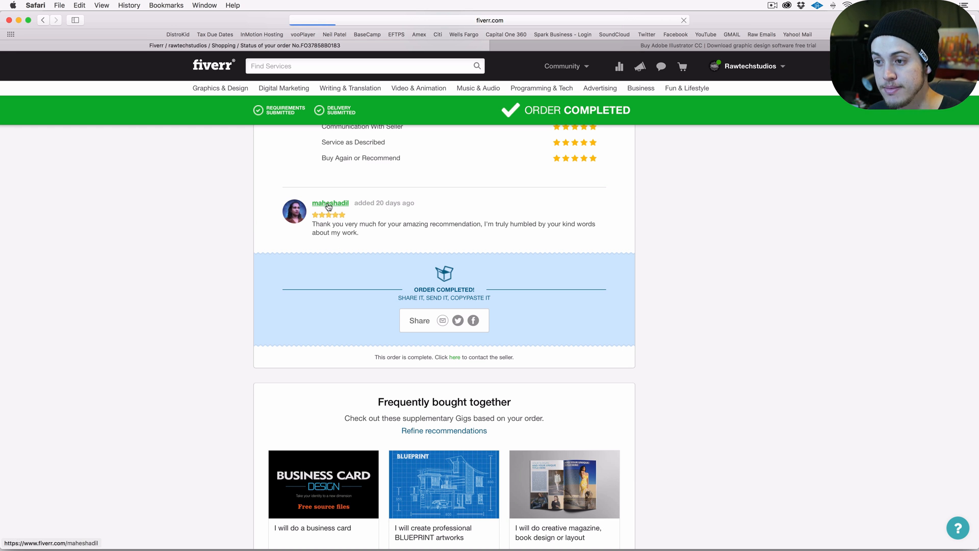
{"action": "left_click", "coordinate": [330, 202]}
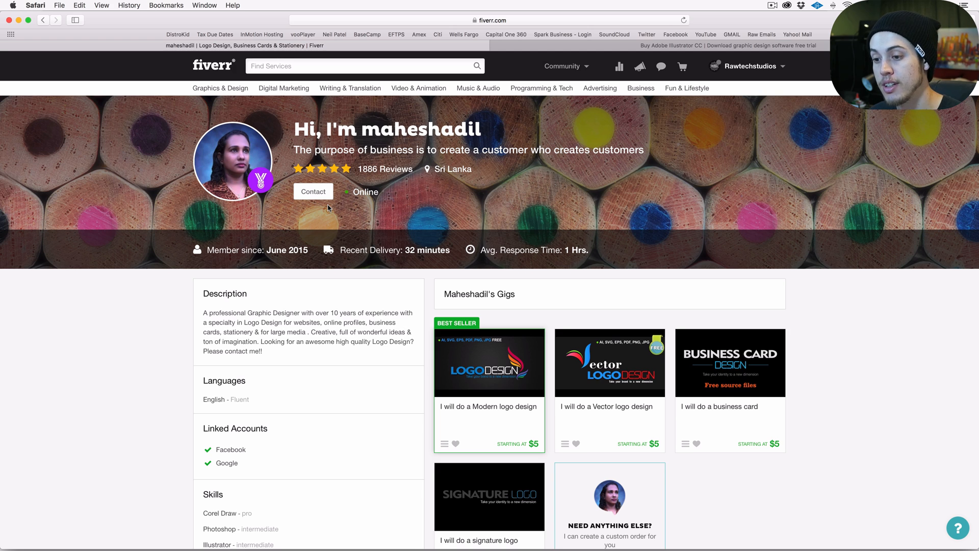
{"action": "mouse_move", "coordinate": [385, 174]}
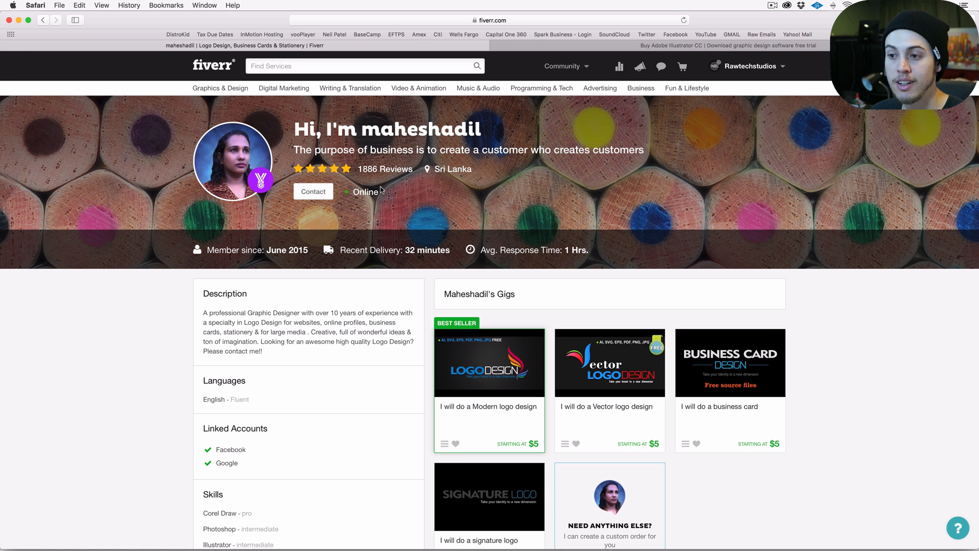
{"action": "mouse_move", "coordinate": [511, 189]}
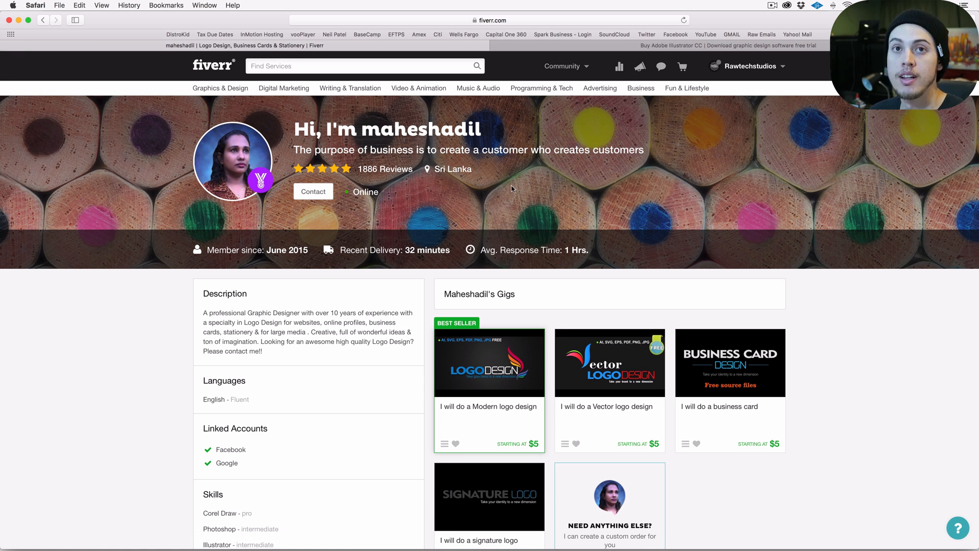